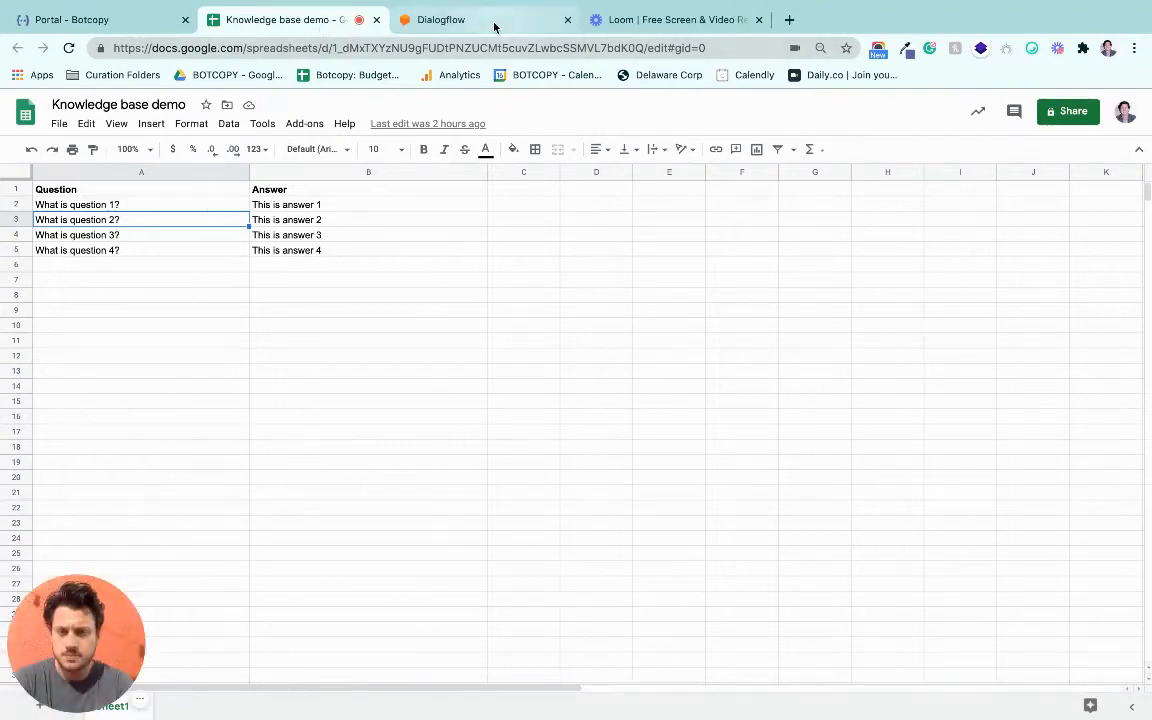
mouse_move(438, 456)
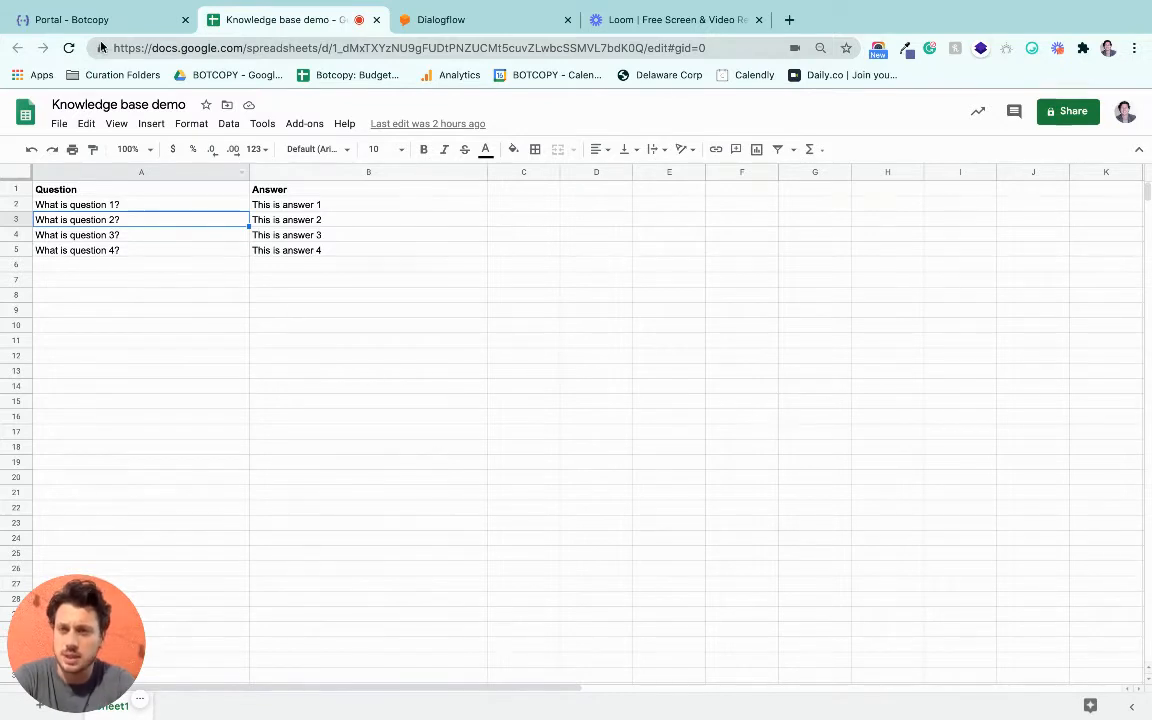
Switch from the question/answer sheet to the Dialogflow Knowledge Bases page
click(484, 20)
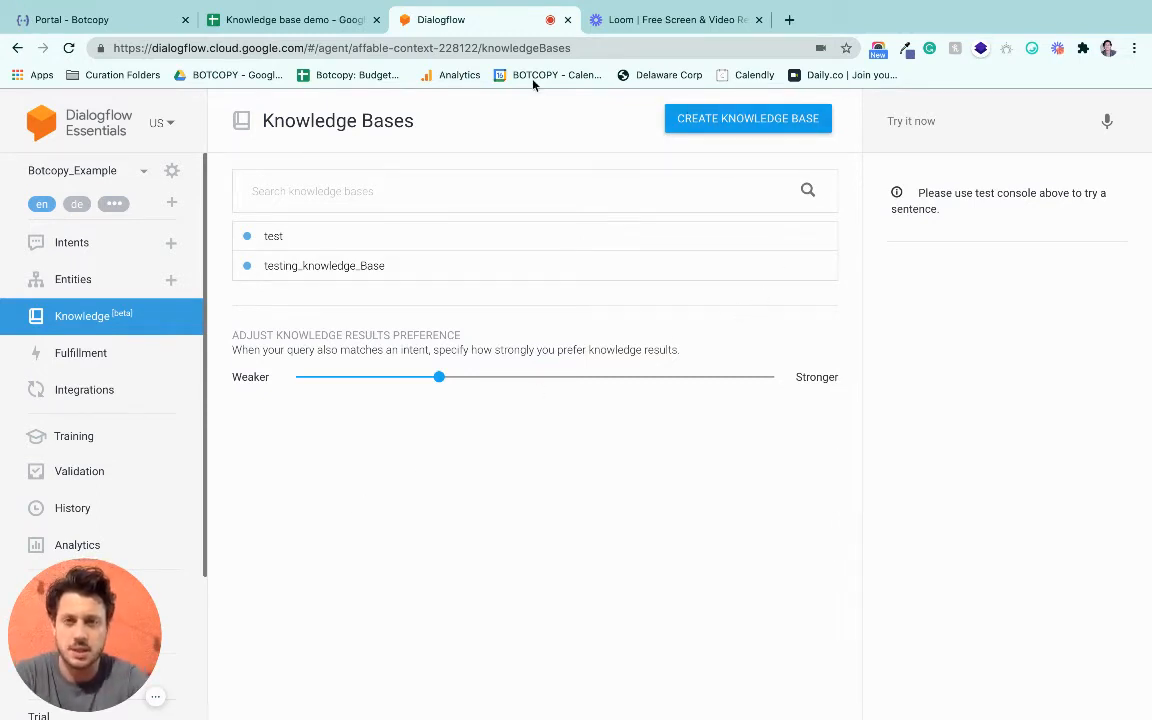
Create and save a new knowledge base named kb_Test, then begin adding a document to it
click(290, 20)
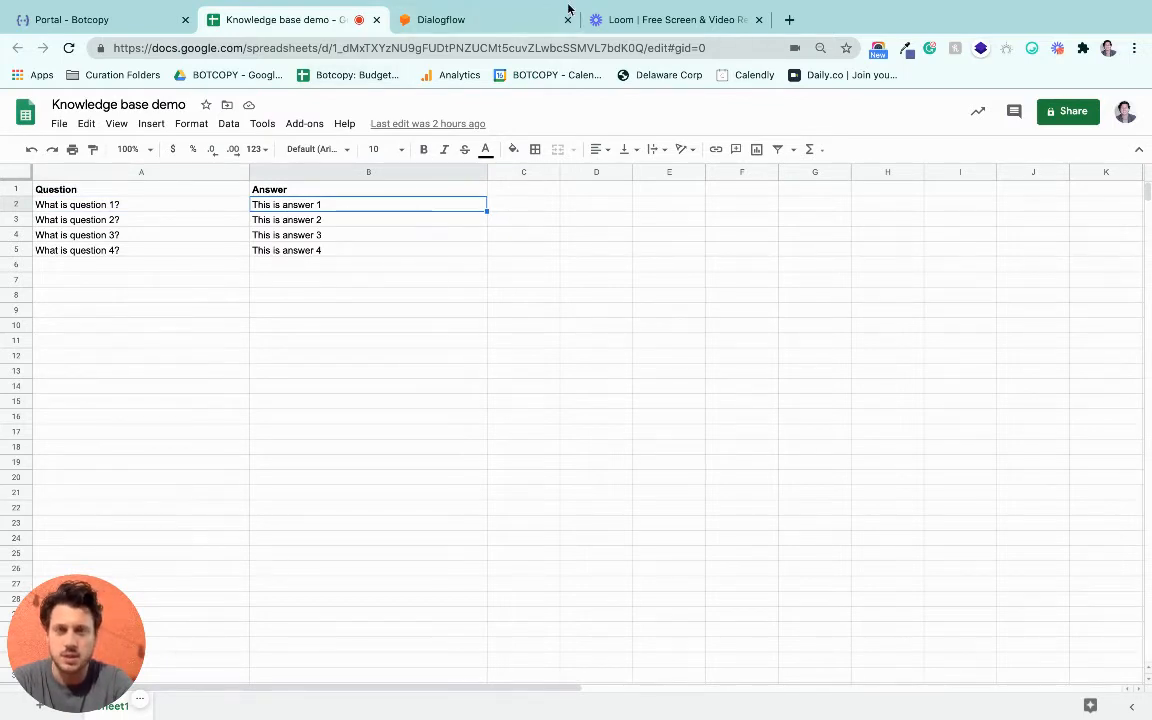
click(440, 20)
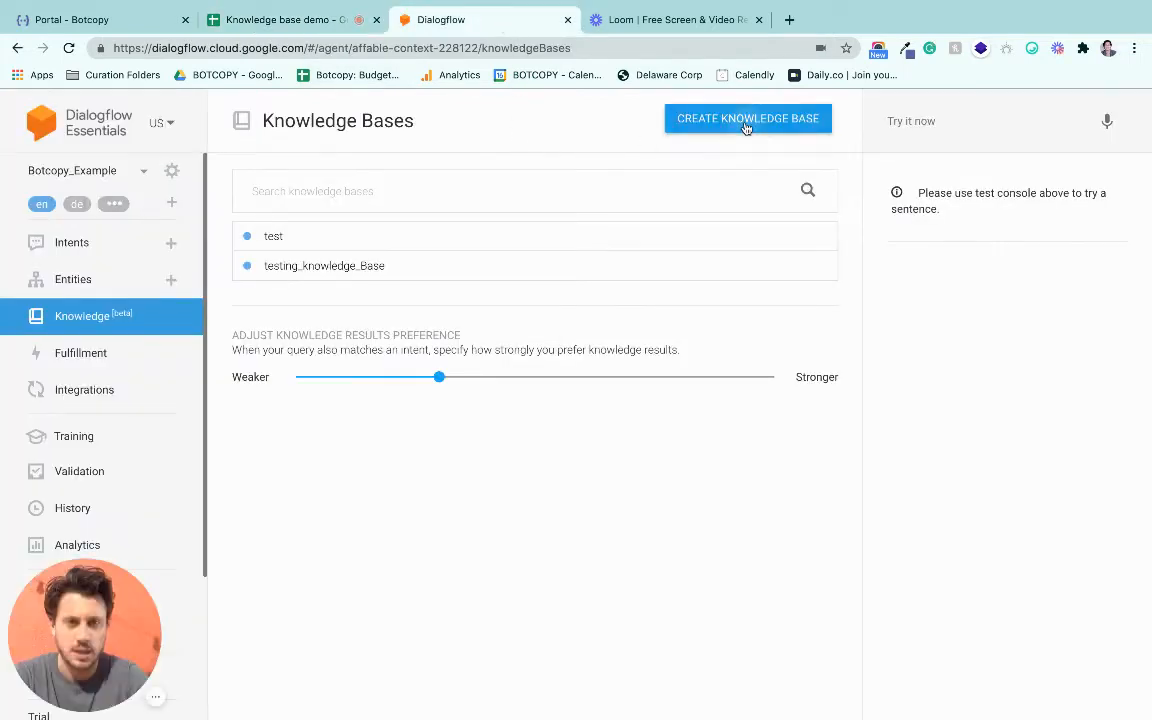
click(748, 120)
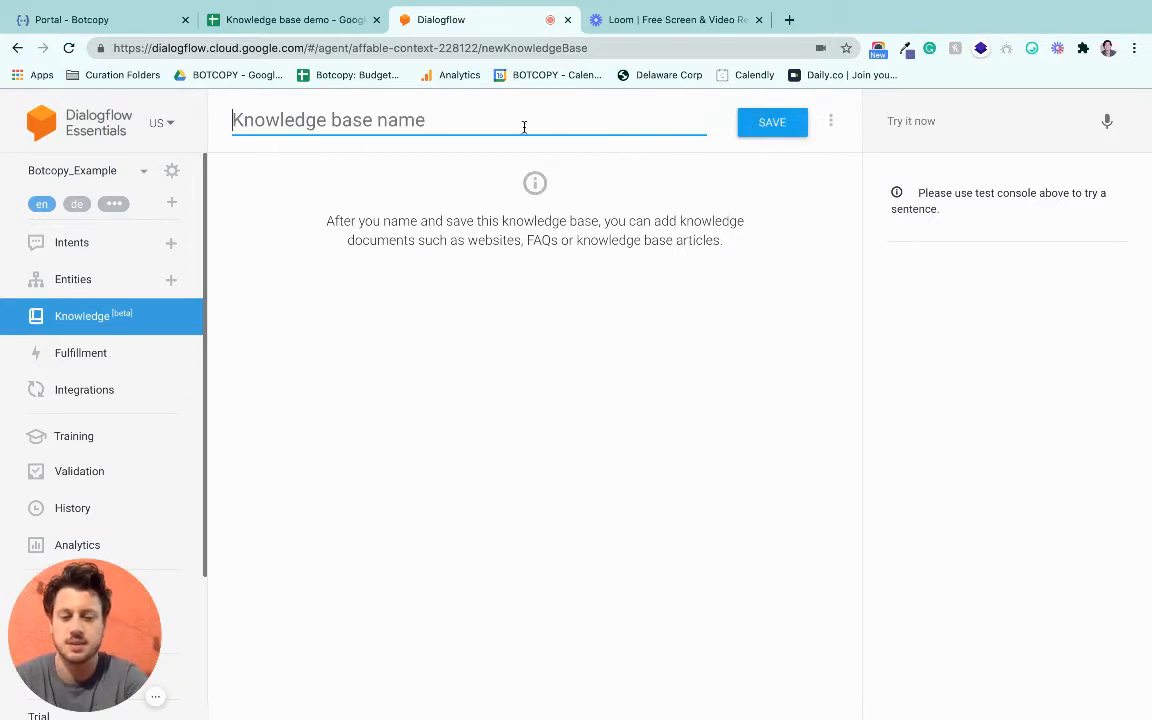
text(kb_t)
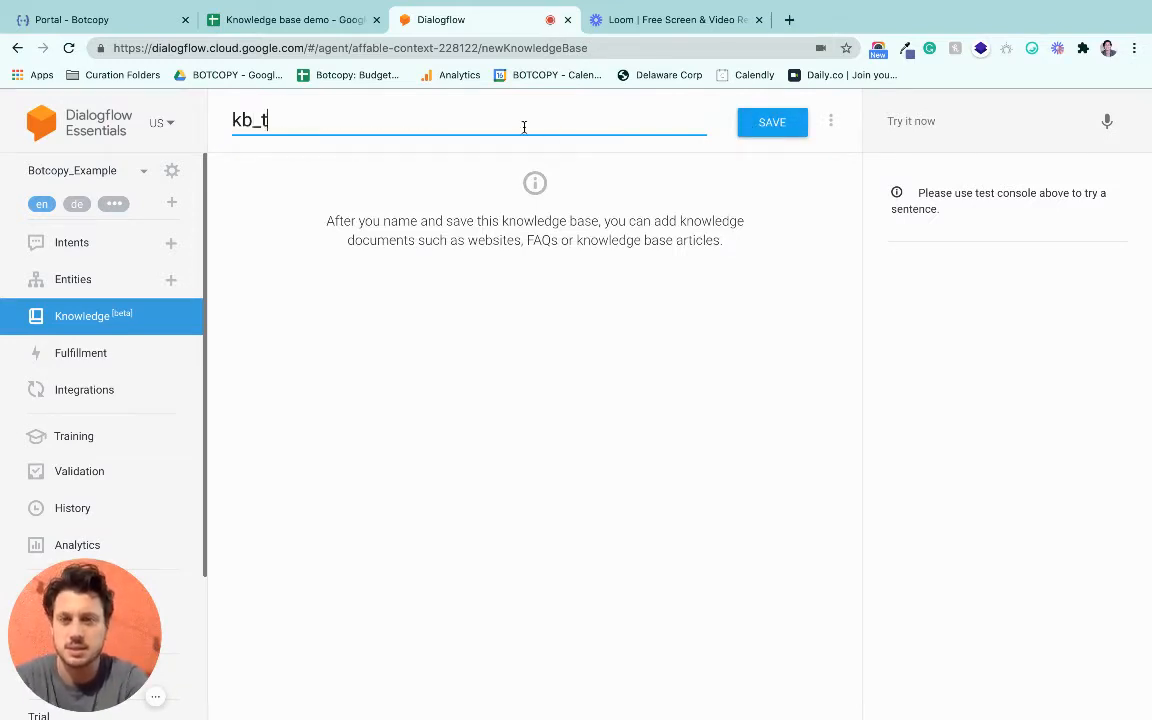
text(est)
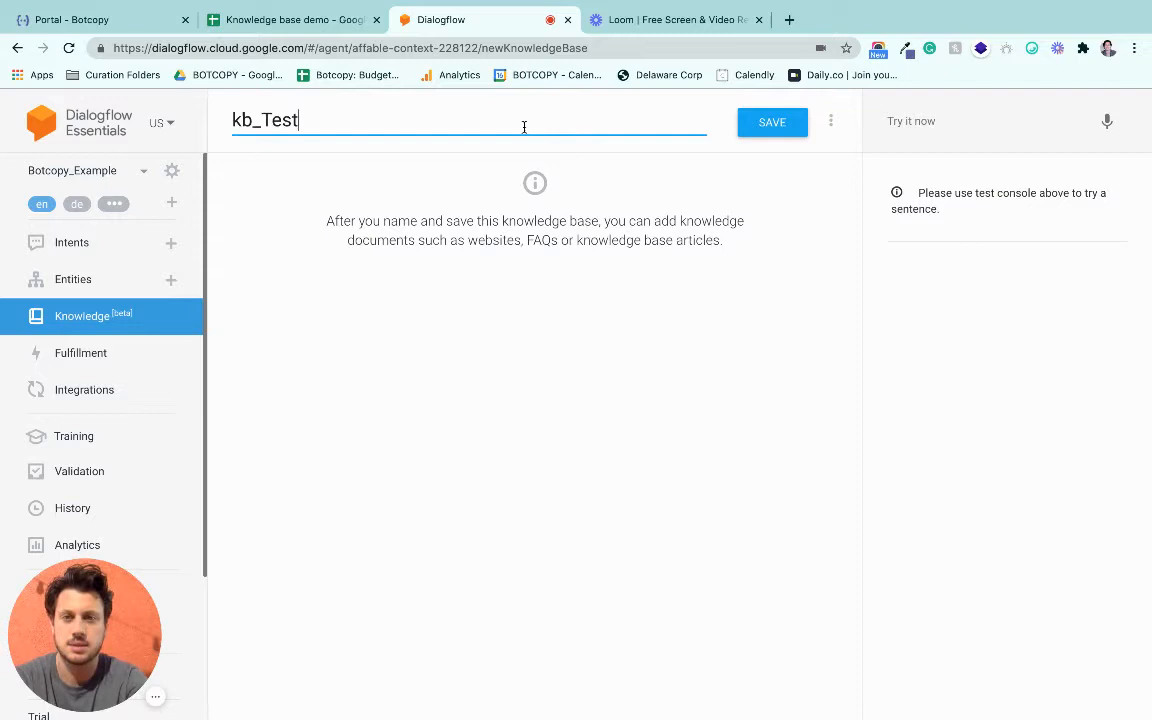
click(772, 122)
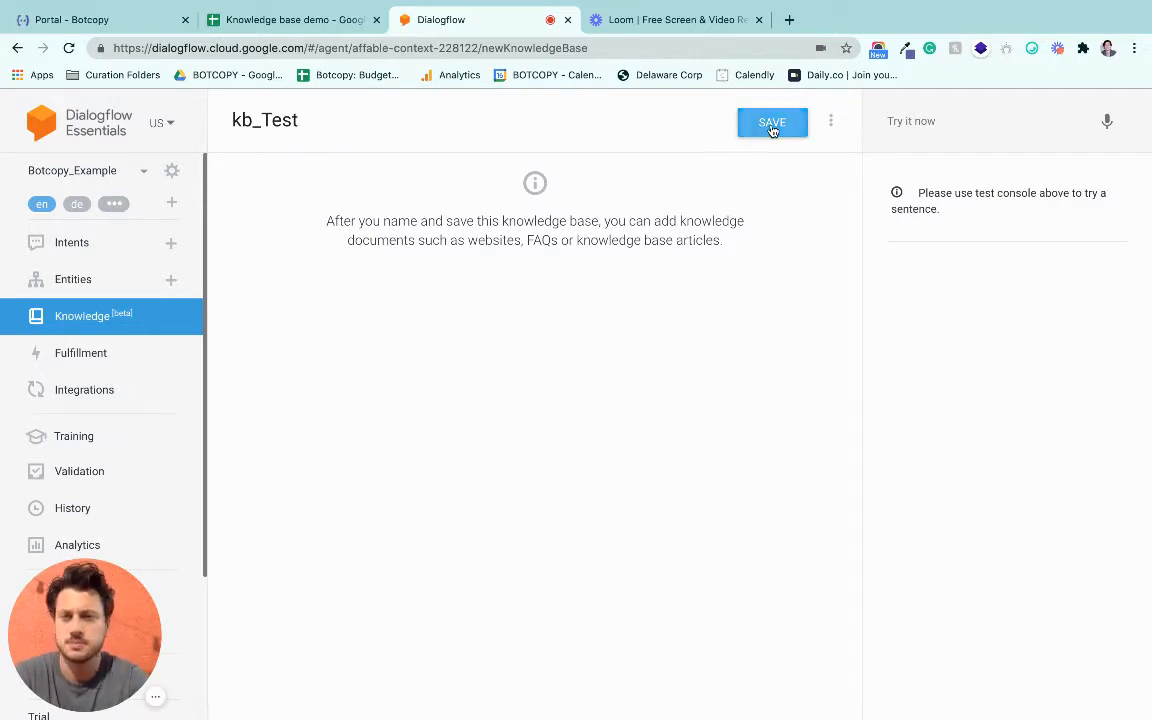
click(772, 122)
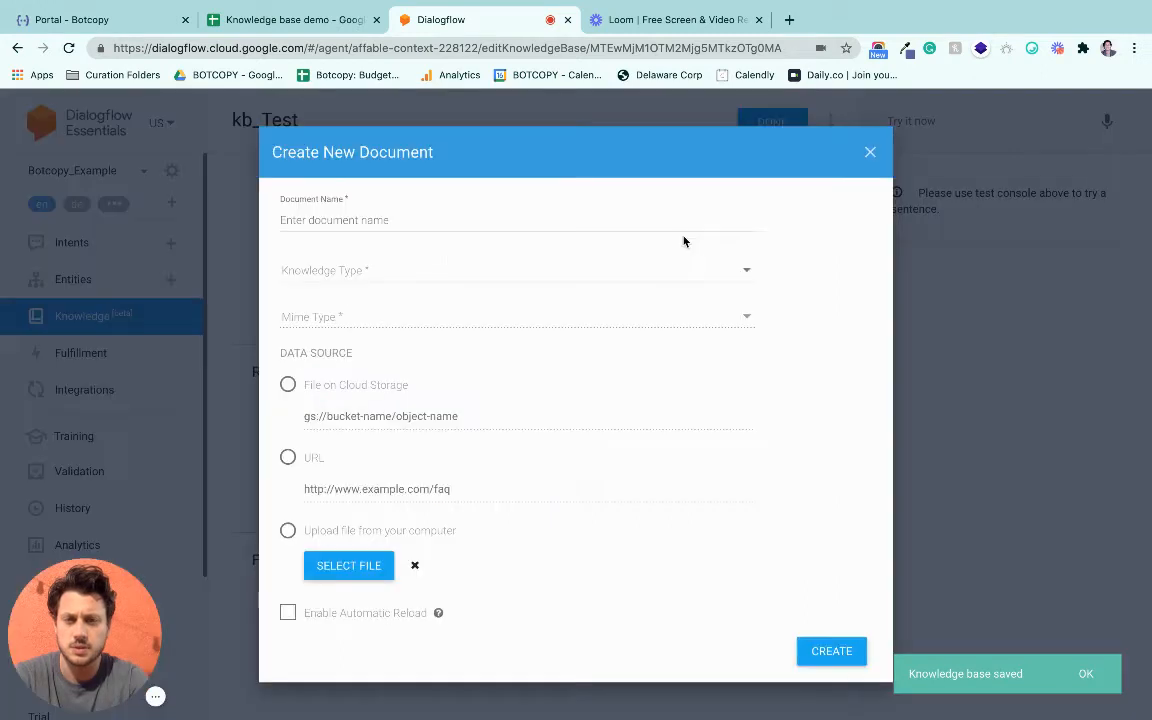
Name the document kb_Test as an FAQ of type text/csv uploaded from the computer
click(492, 218)
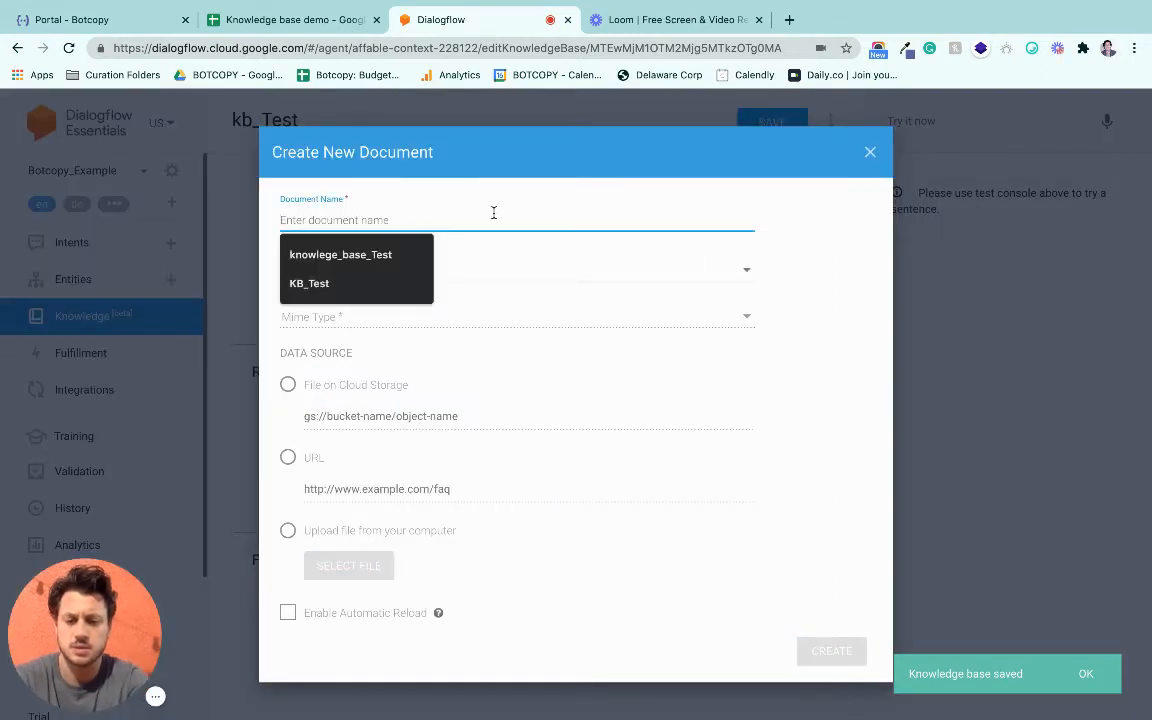
text(kb_Test)
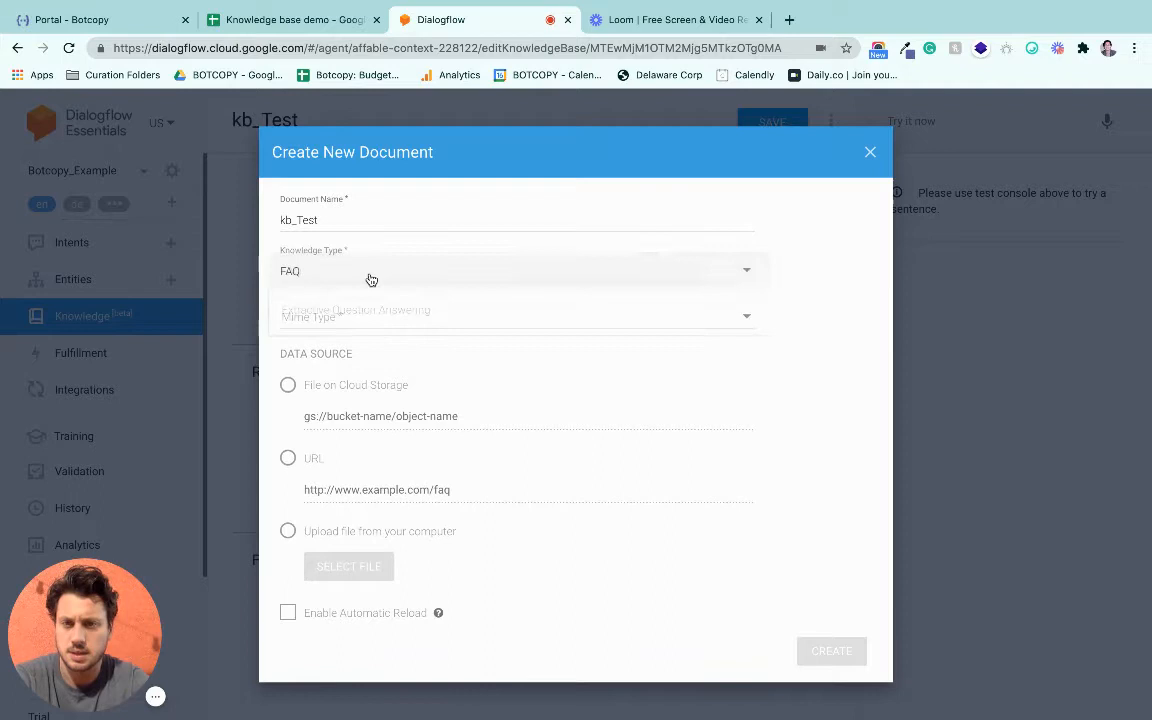
click(516, 316)
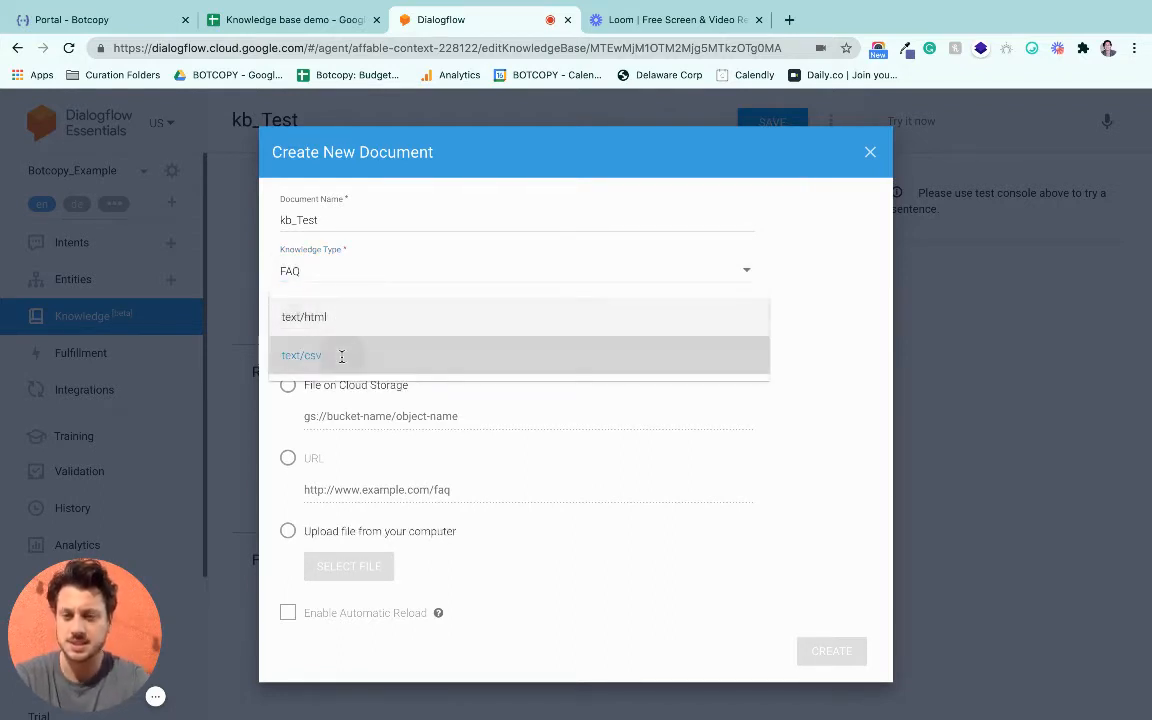
click(300, 356)
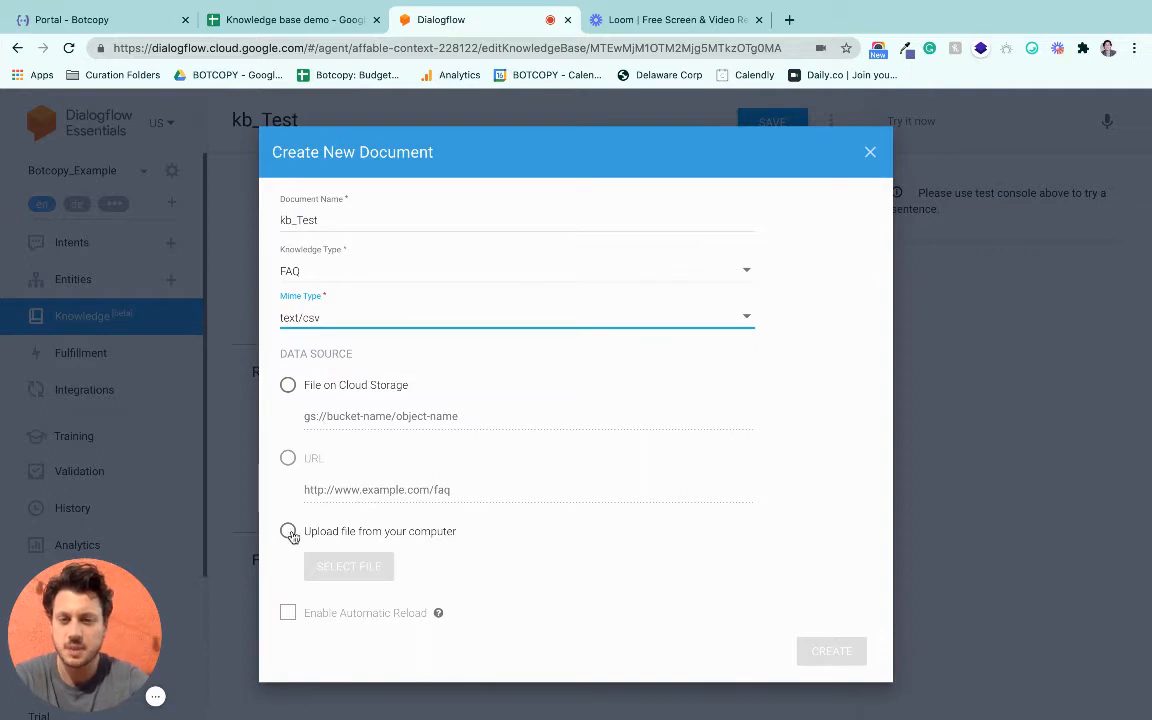
click(288, 532)
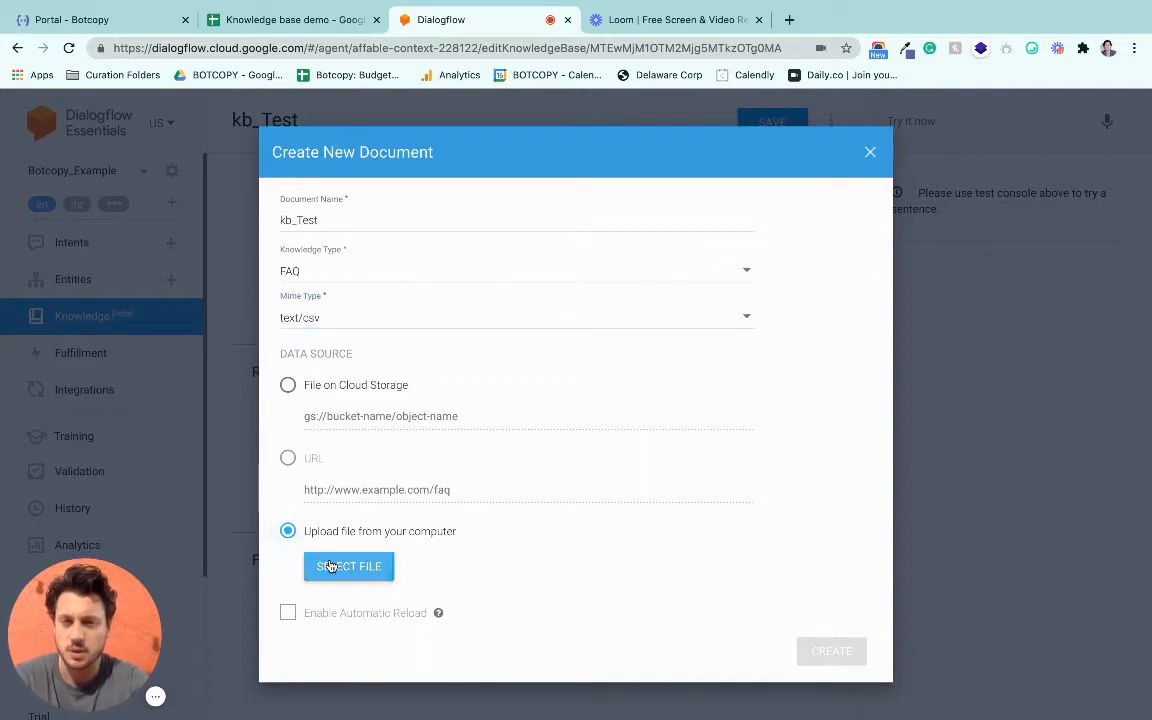
click(348, 566)
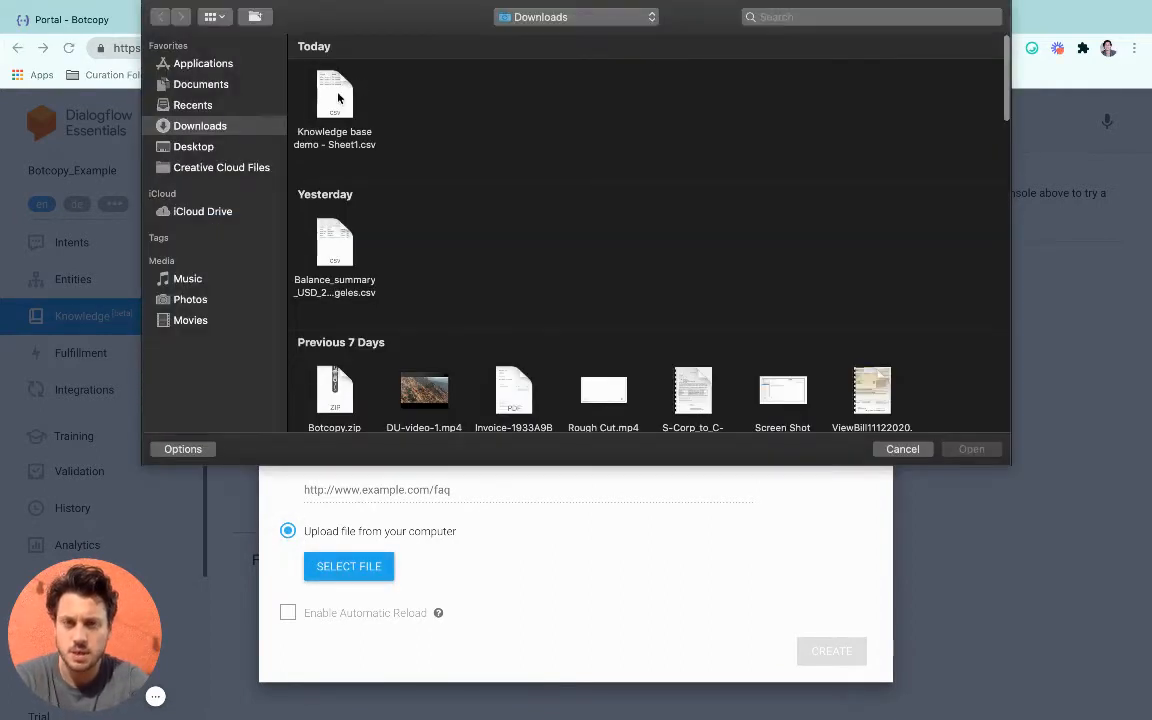
Upload the Knowledge base demo CSV, create the document and view its question-answer pairs
click(900, 448)
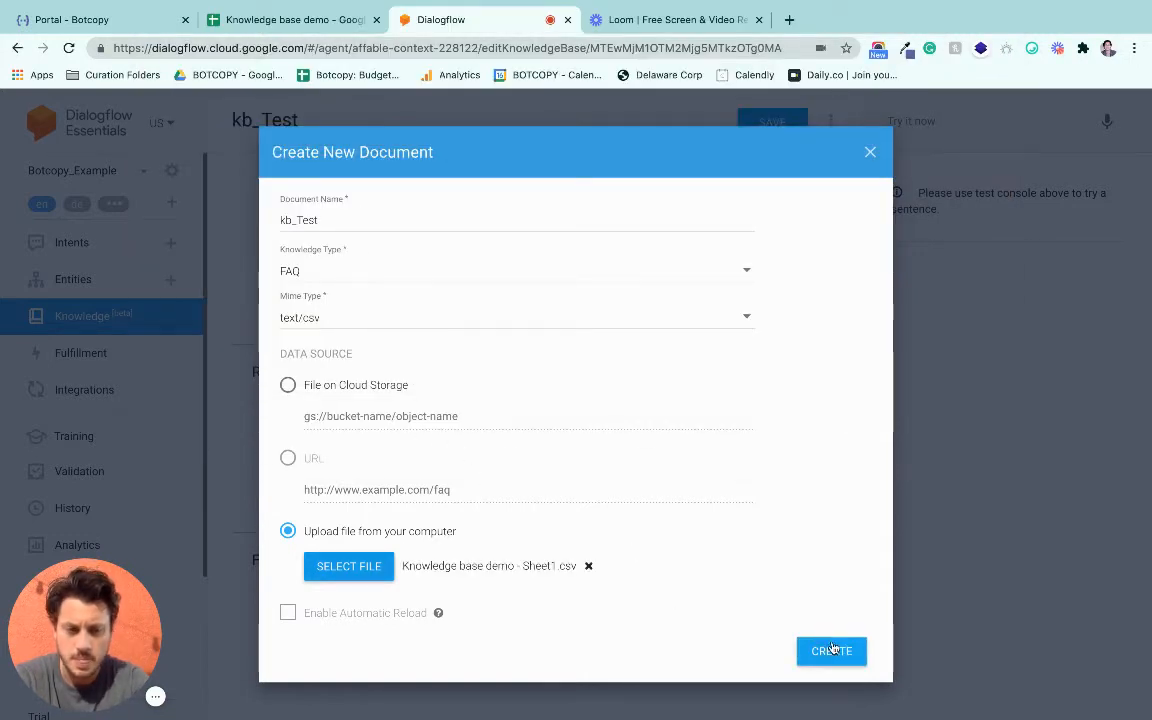
click(832, 652)
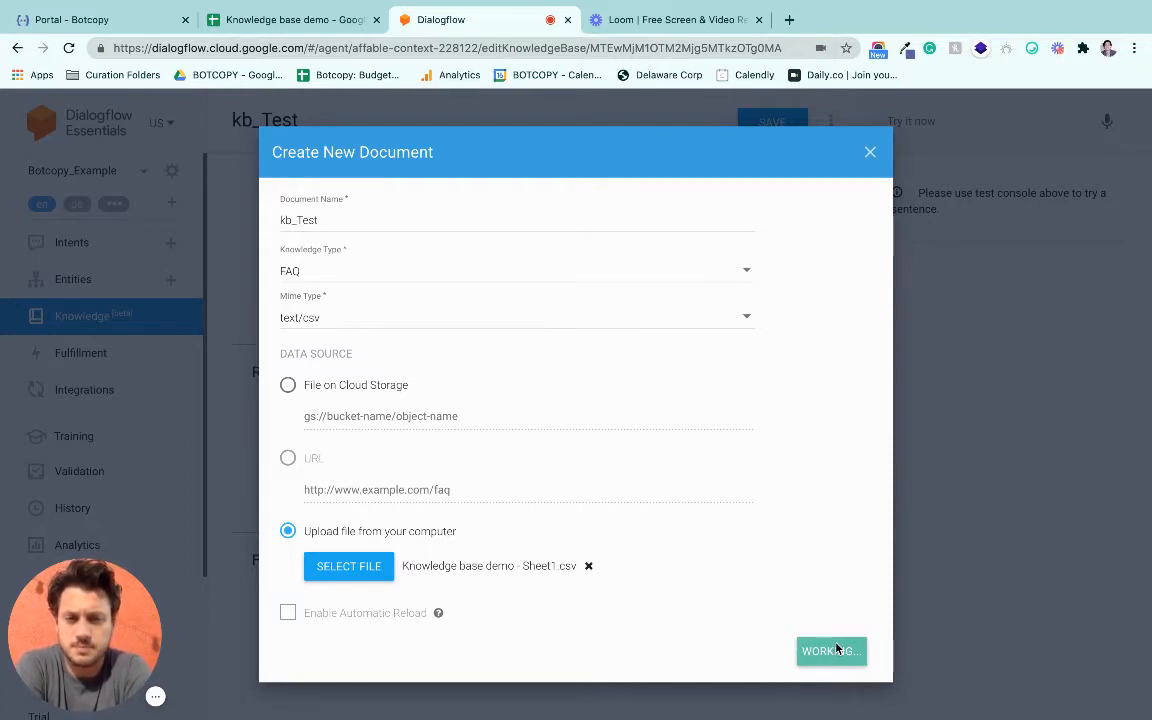
click(832, 652)
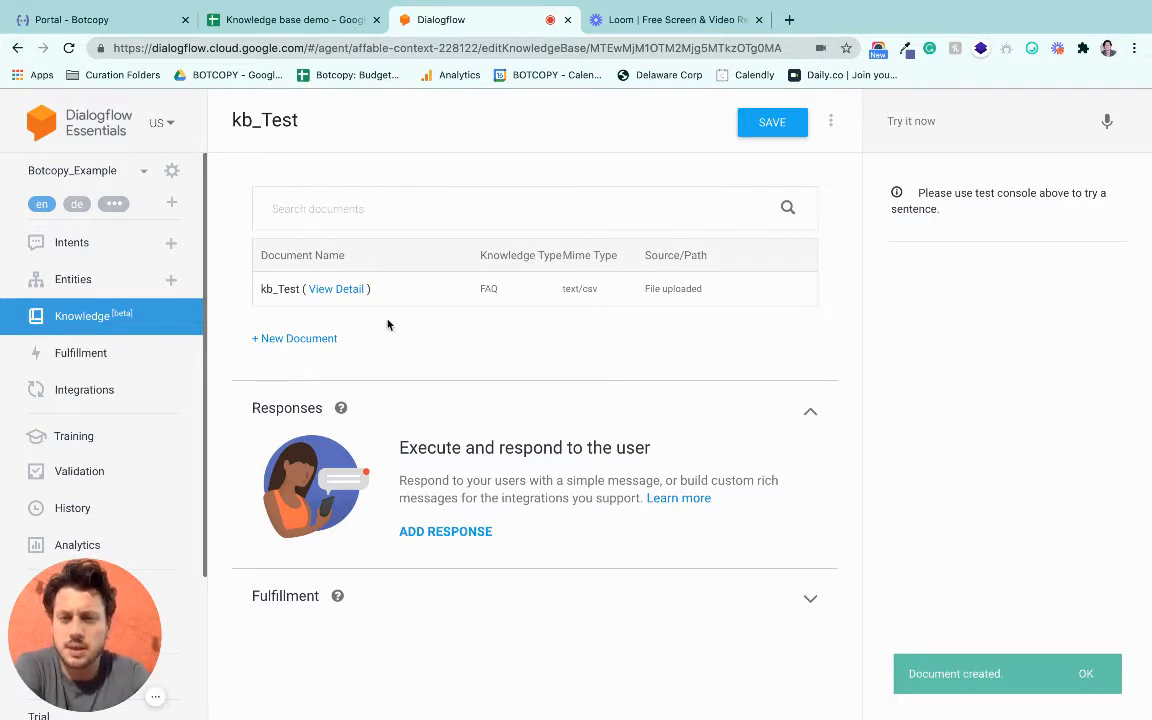
click(336, 288)
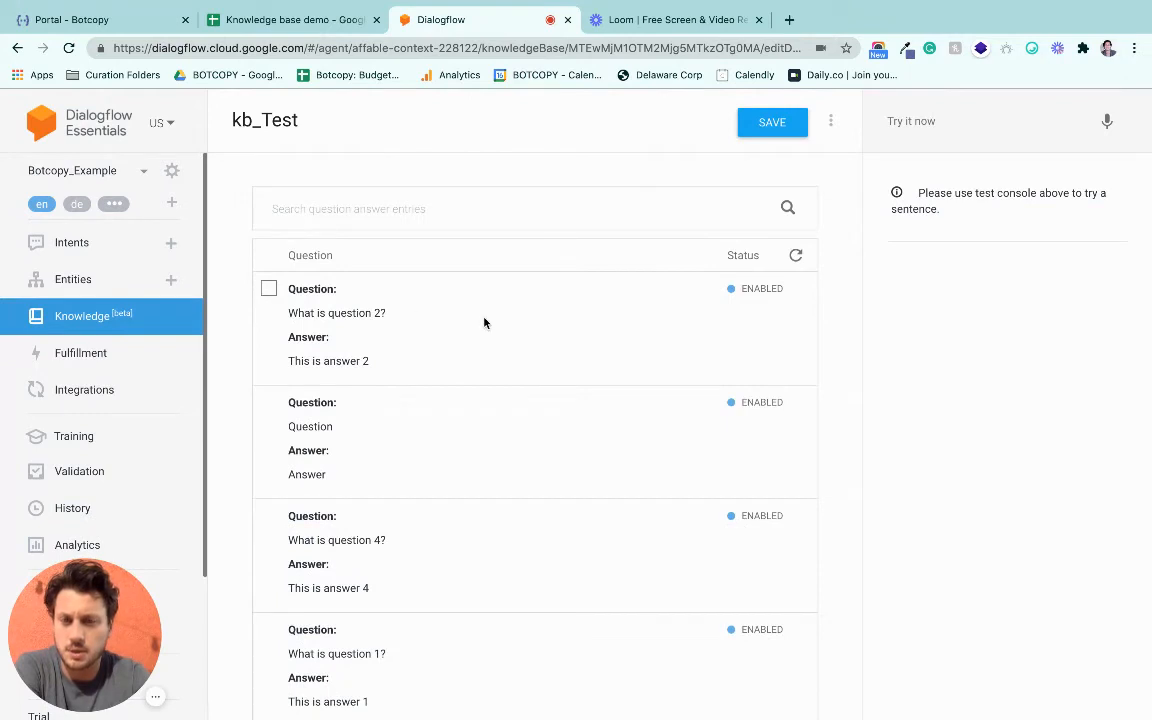
mouse_move(612, 286)
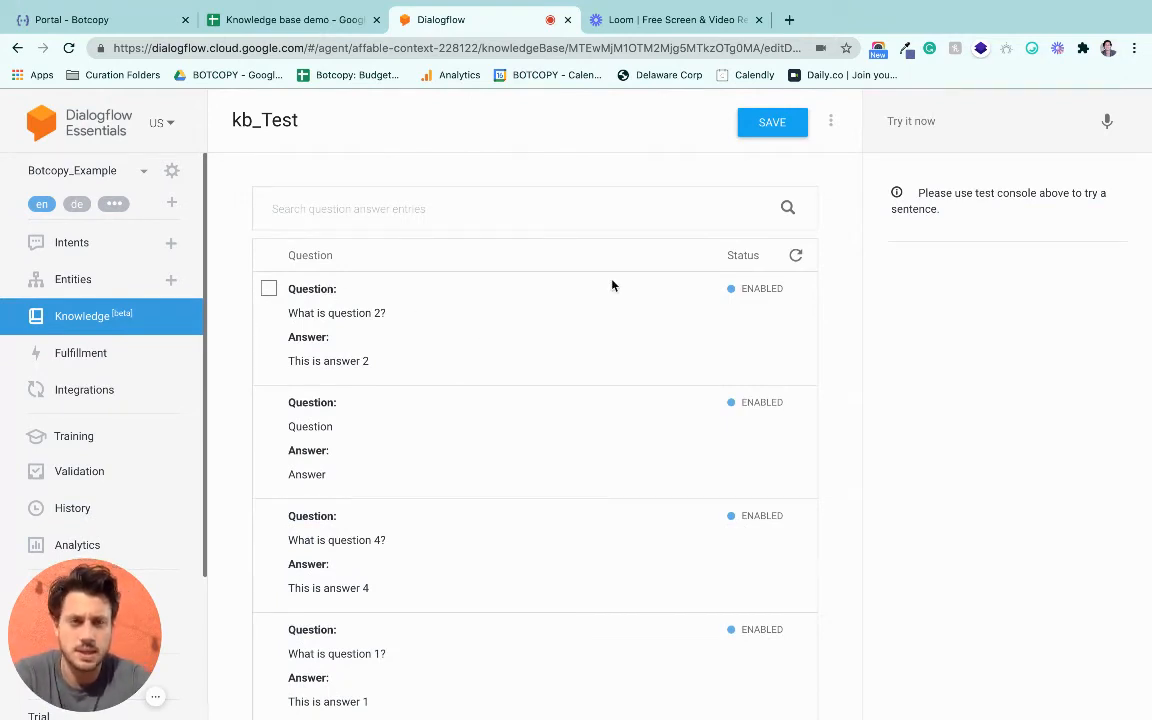
Select all five question-answer pairs and convert them into intents
click(268, 284)
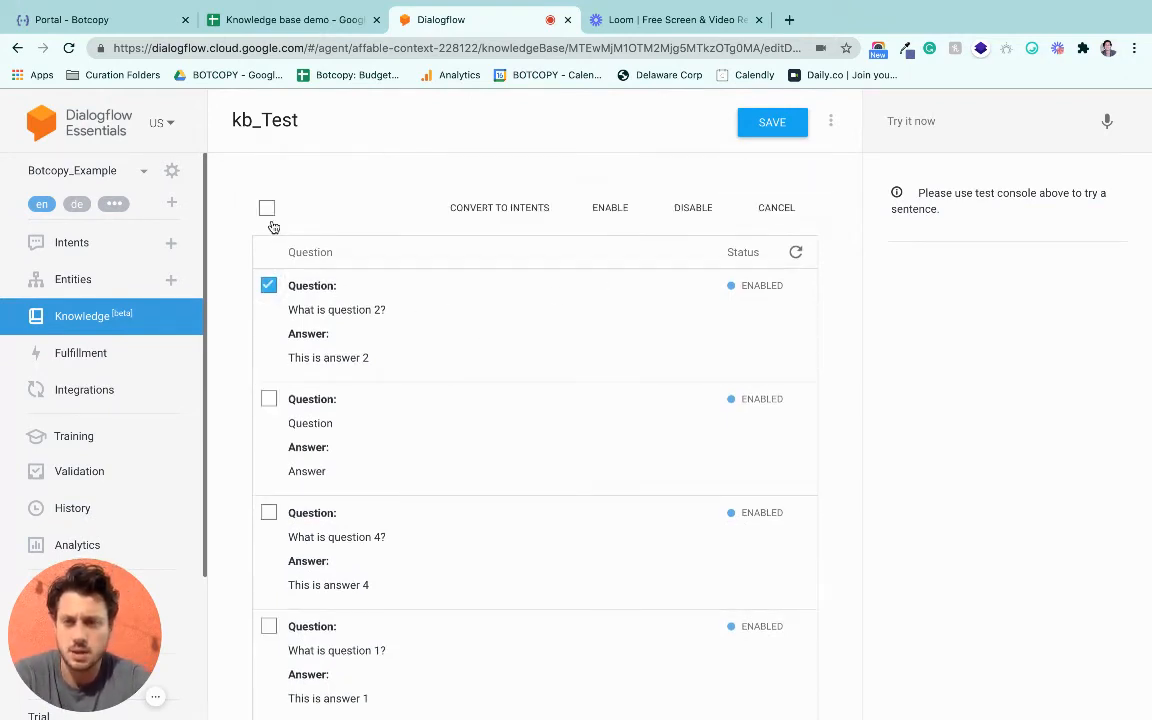
click(268, 206)
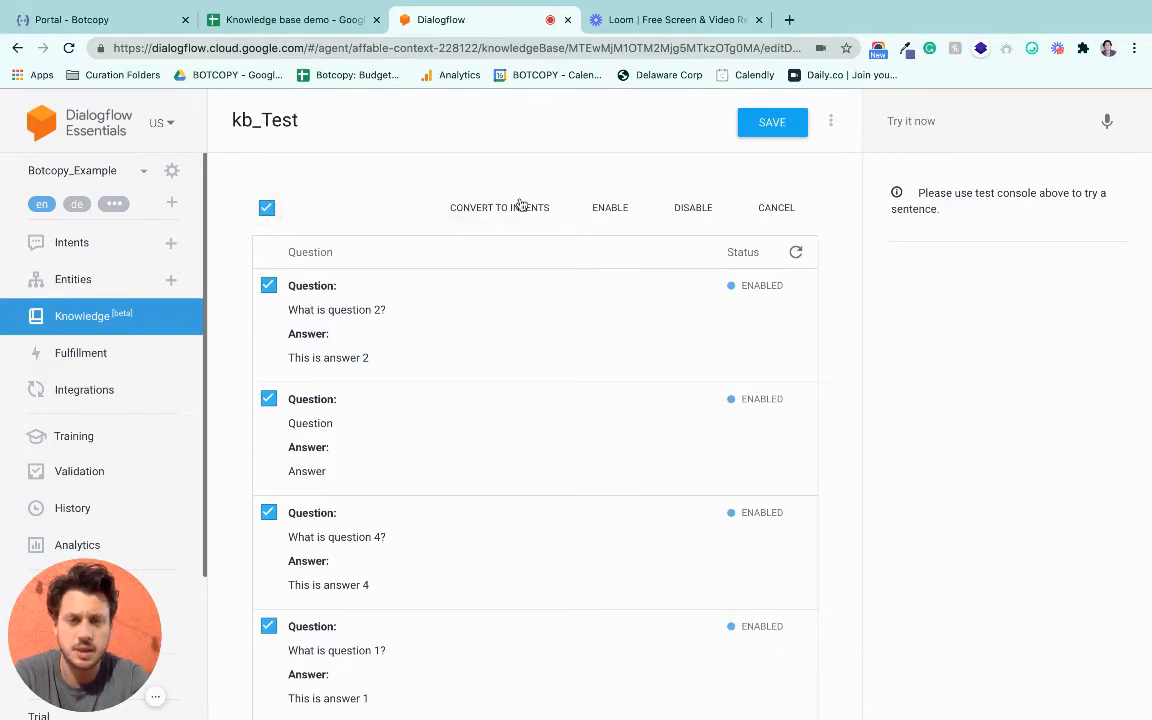
click(500, 206)
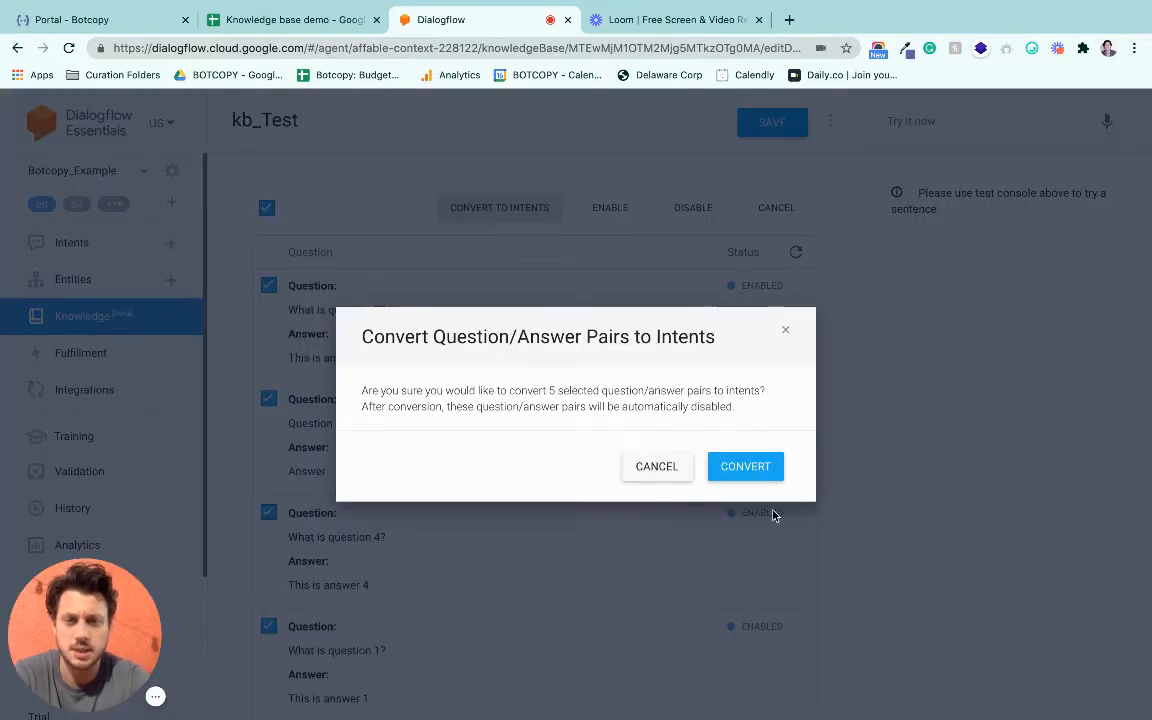
click(744, 466)
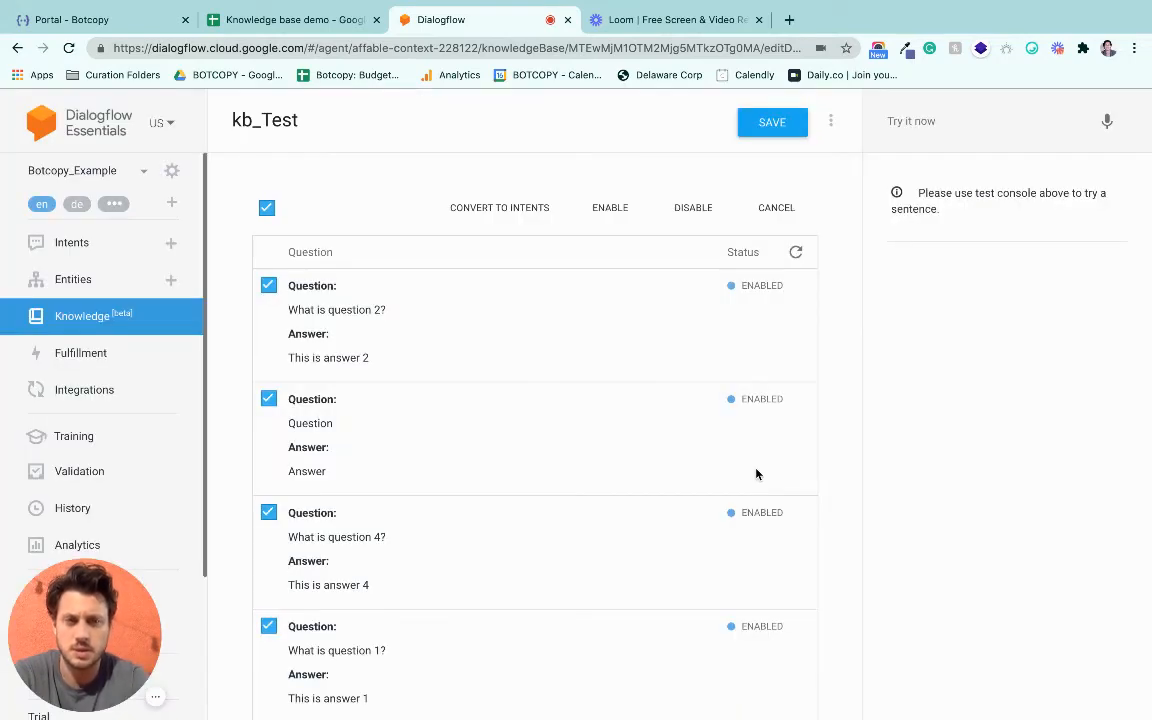
click(692, 206)
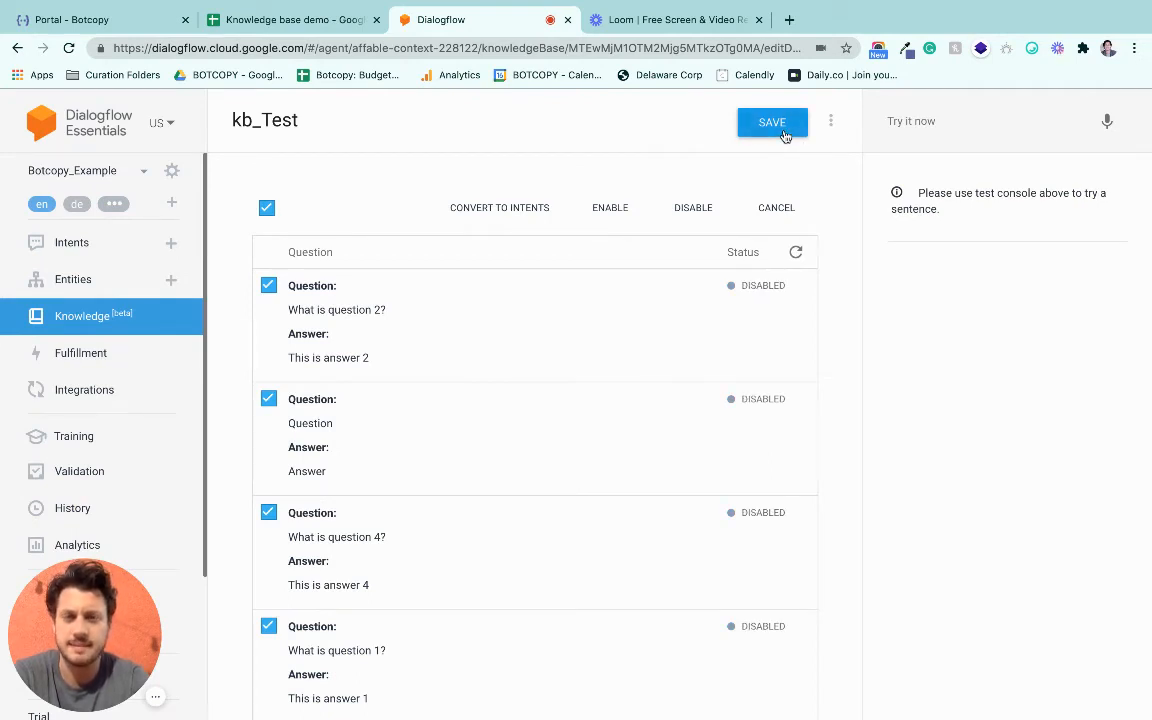
Save the agent after the conversion and go to its Intents list
click(772, 122)
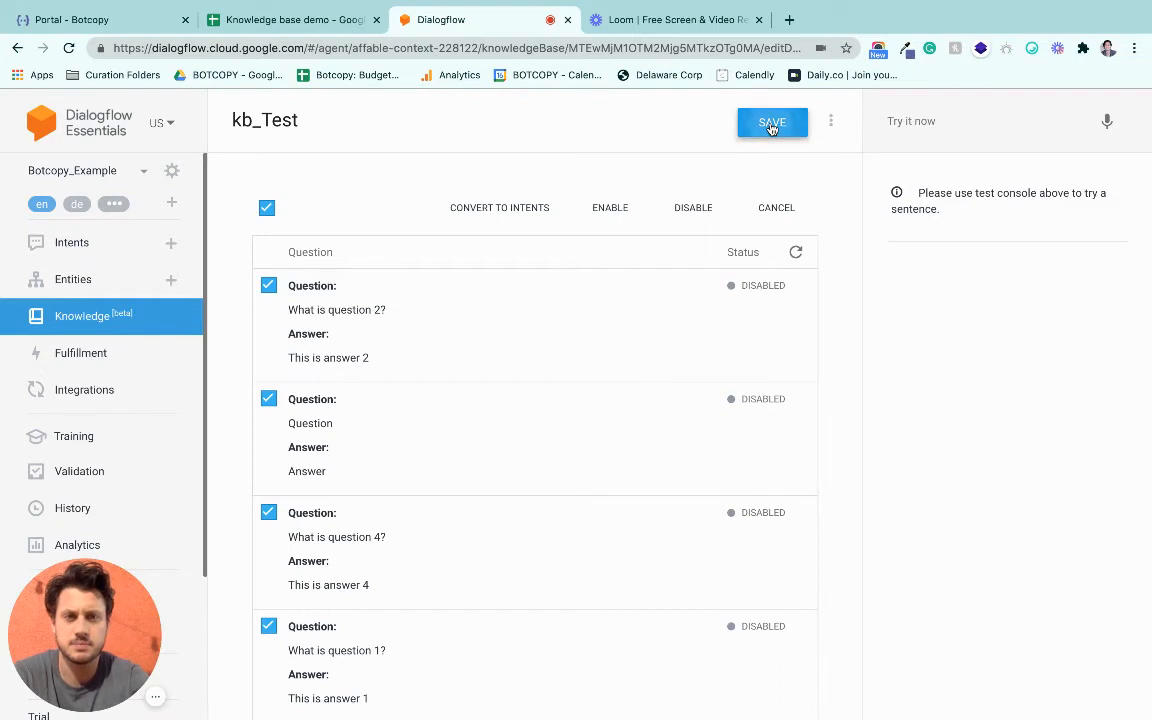
click(772, 122)
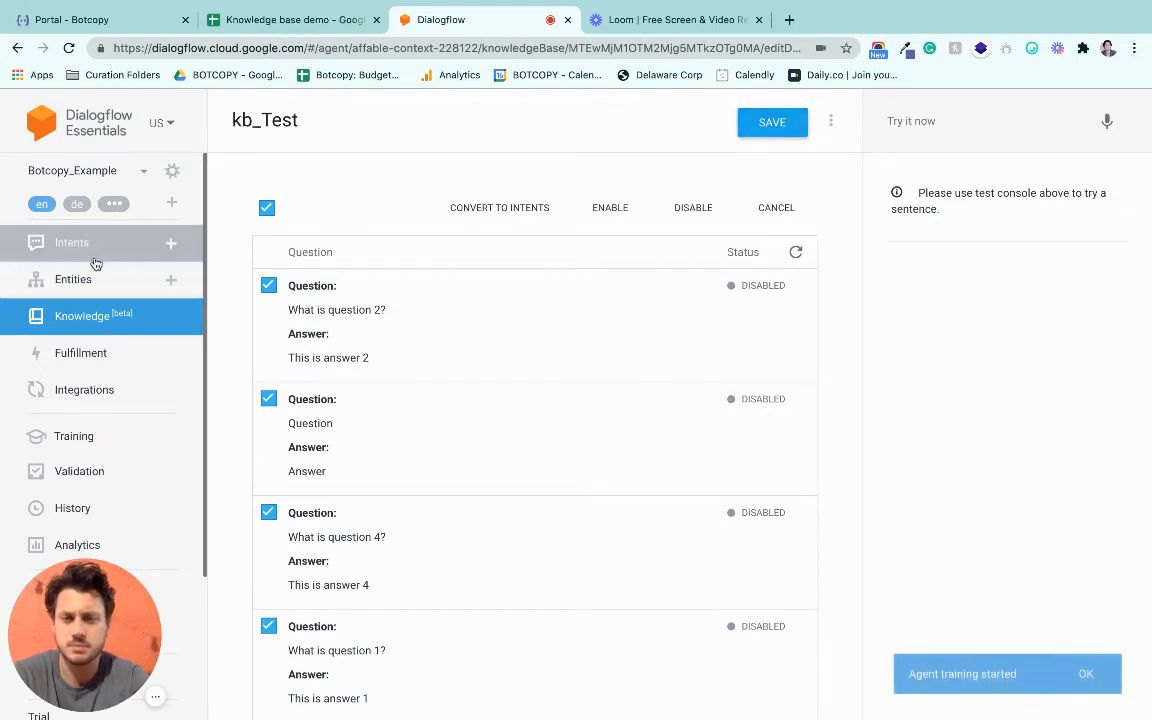
click(500, 206)
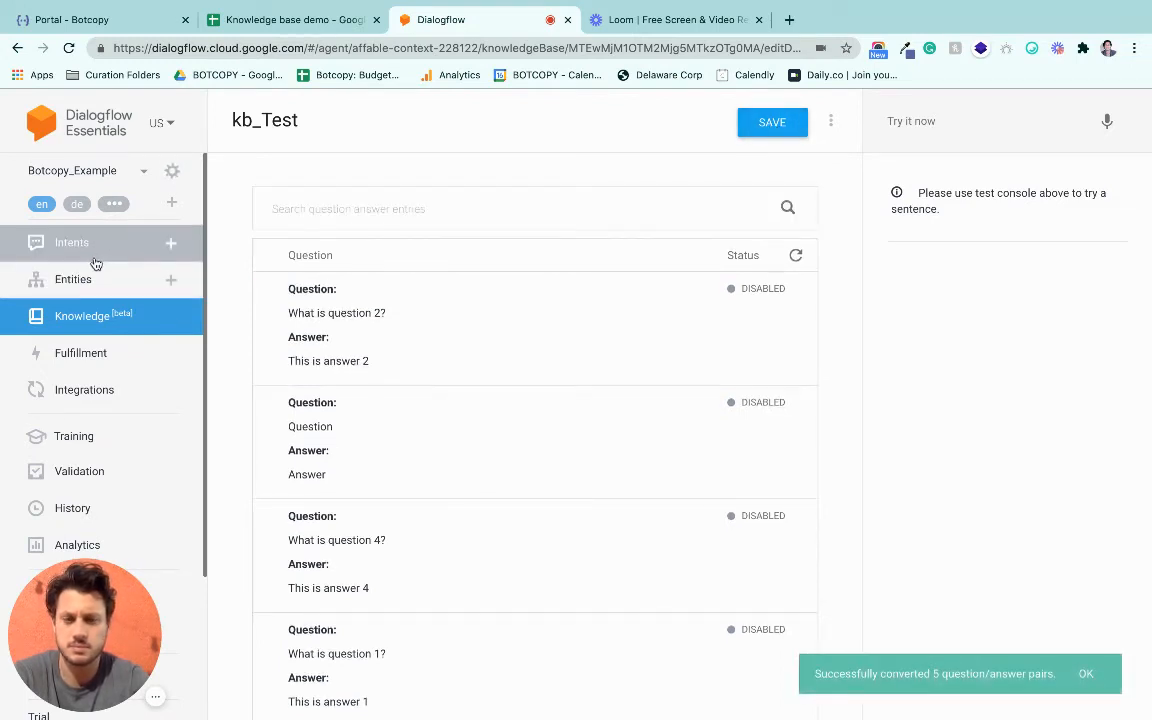
click(72, 242)
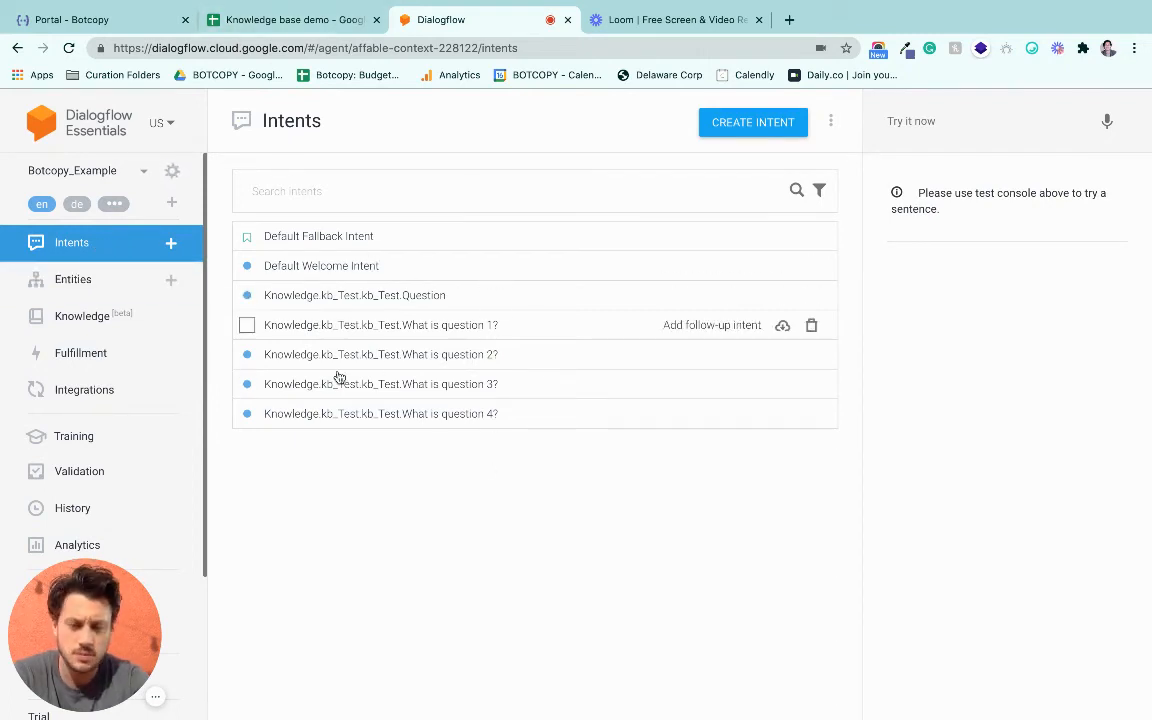
mouse_move(510, 330)
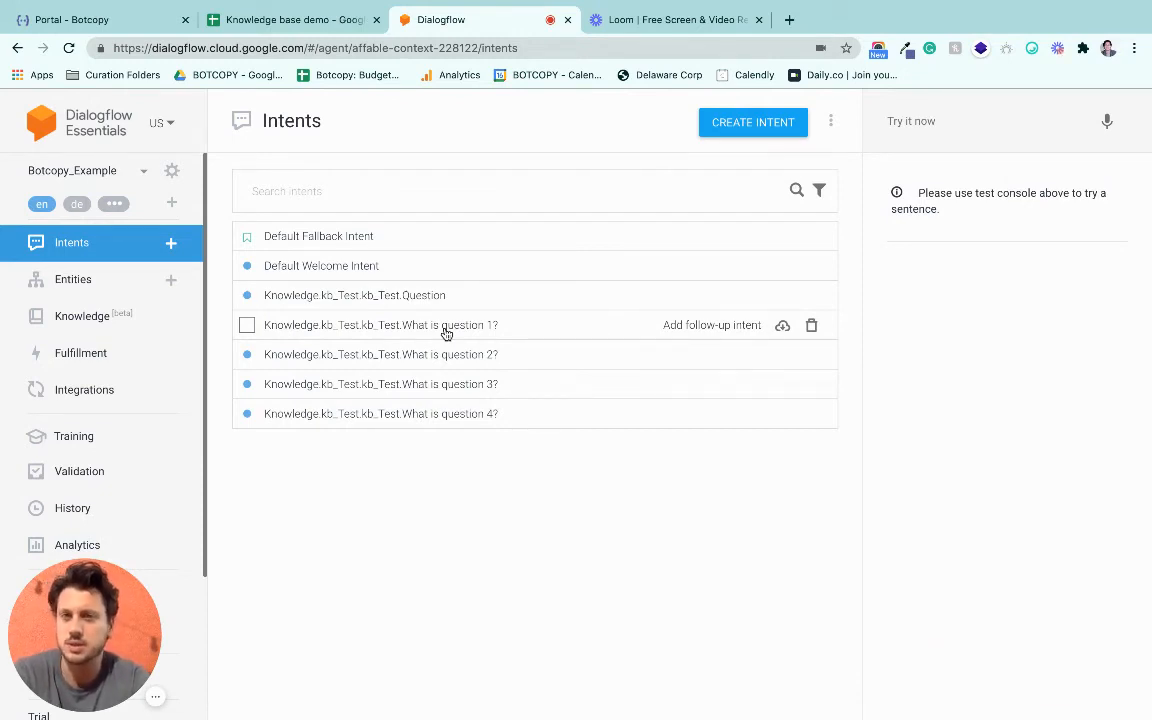
mouse_move(584, 360)
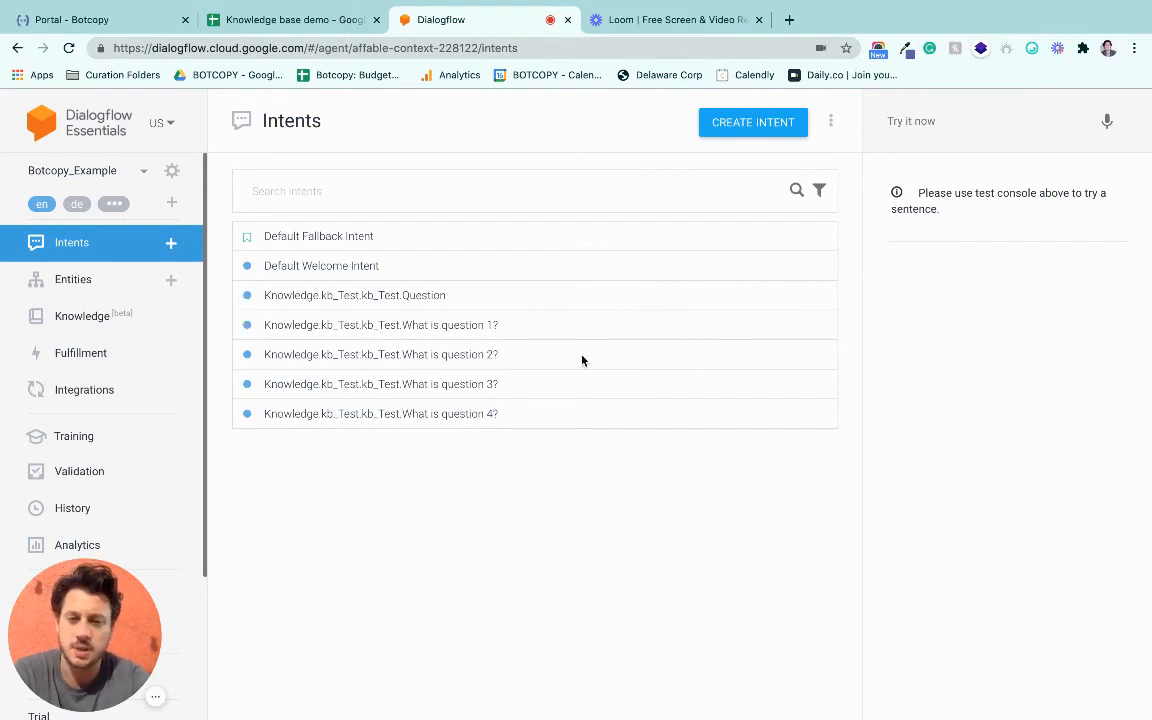
Switch from the Dialogflow intent list to the Botcopy Portal page
click(70, 20)
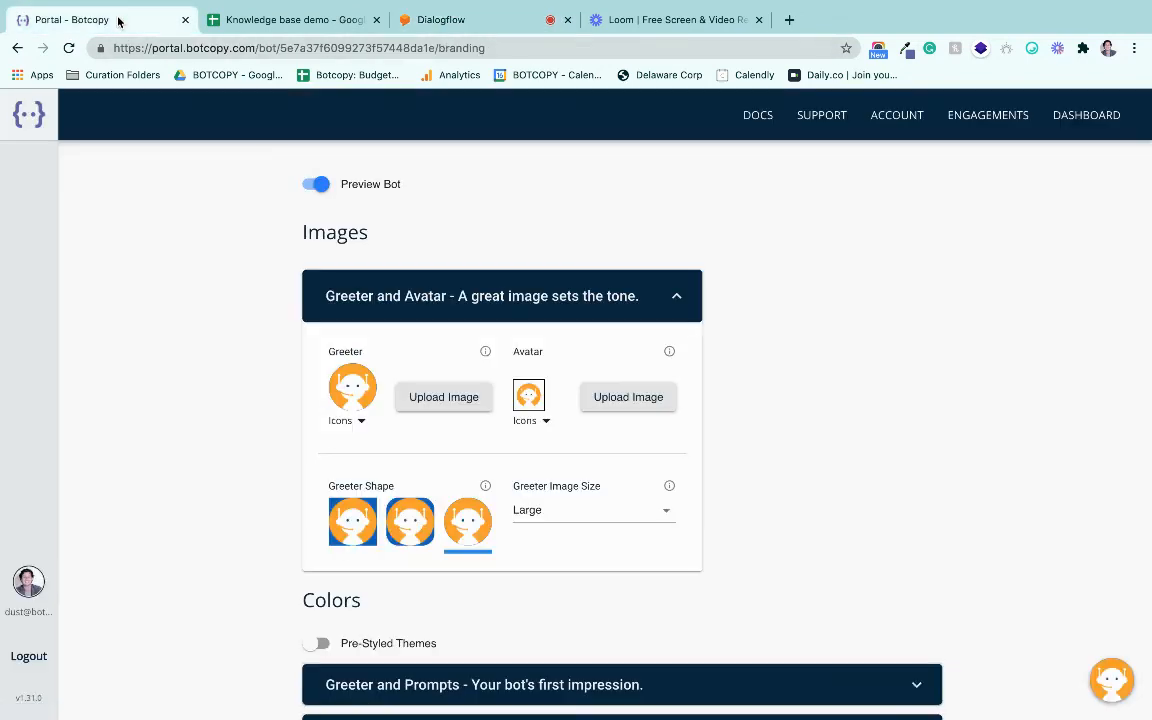
Open the Botcopy preview chat and its options menu for clearing history
click(1112, 680)
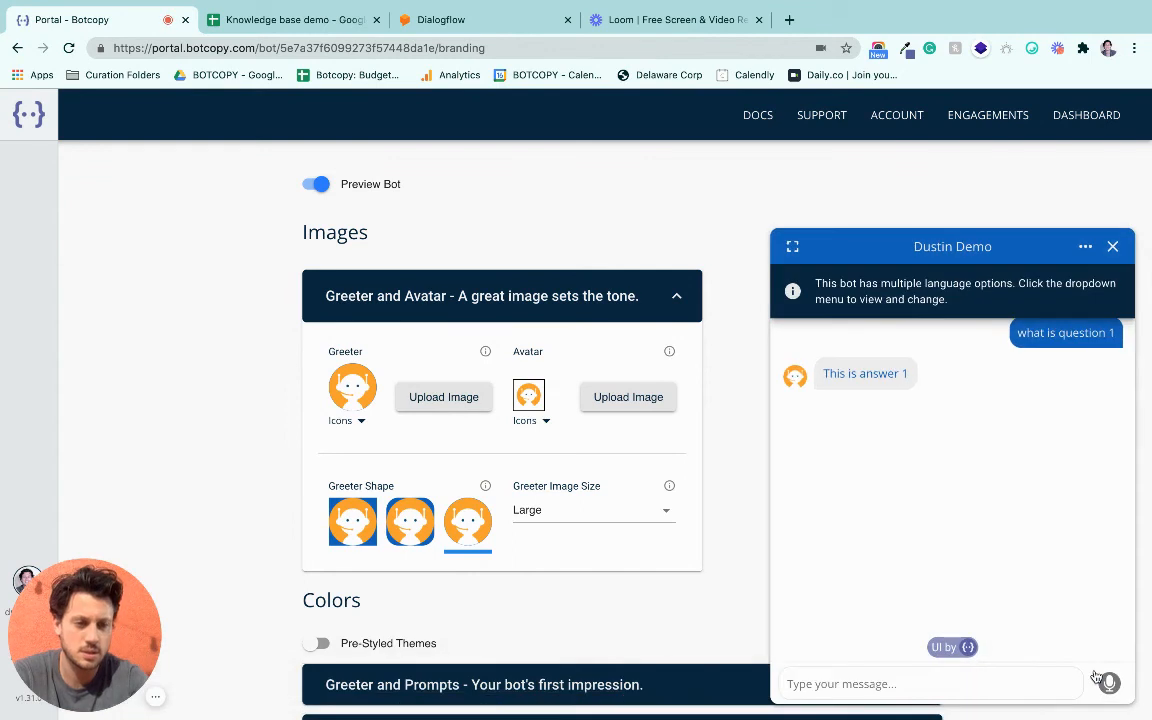
click(1084, 246)
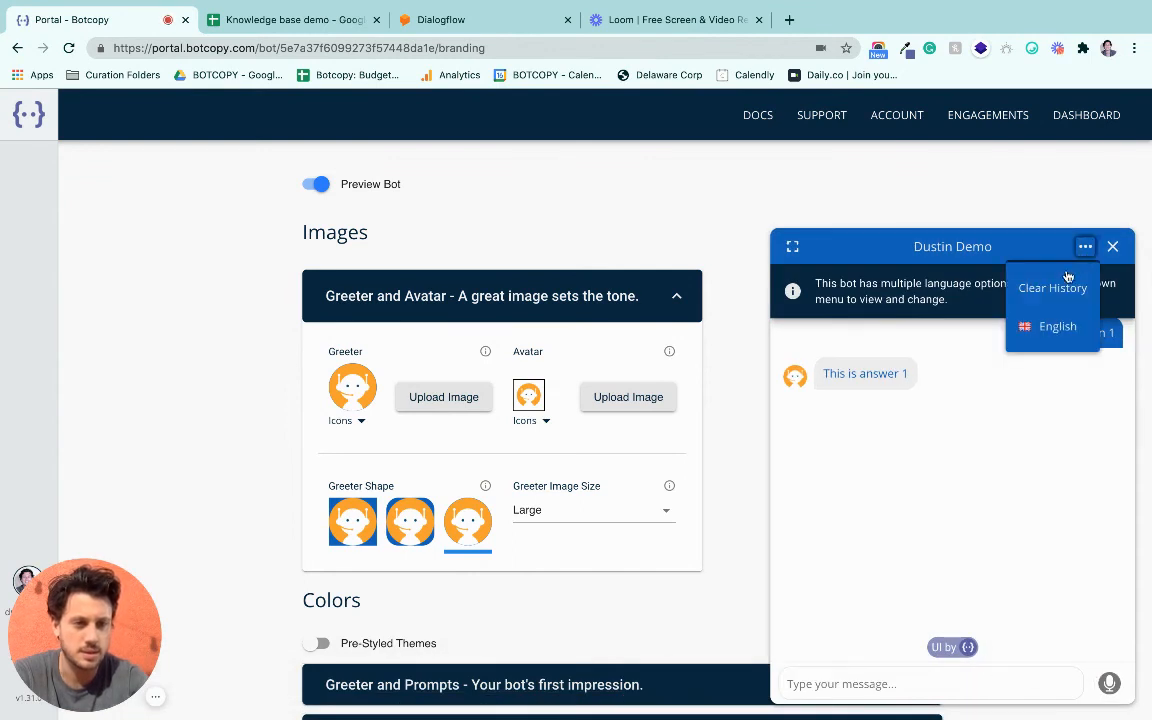